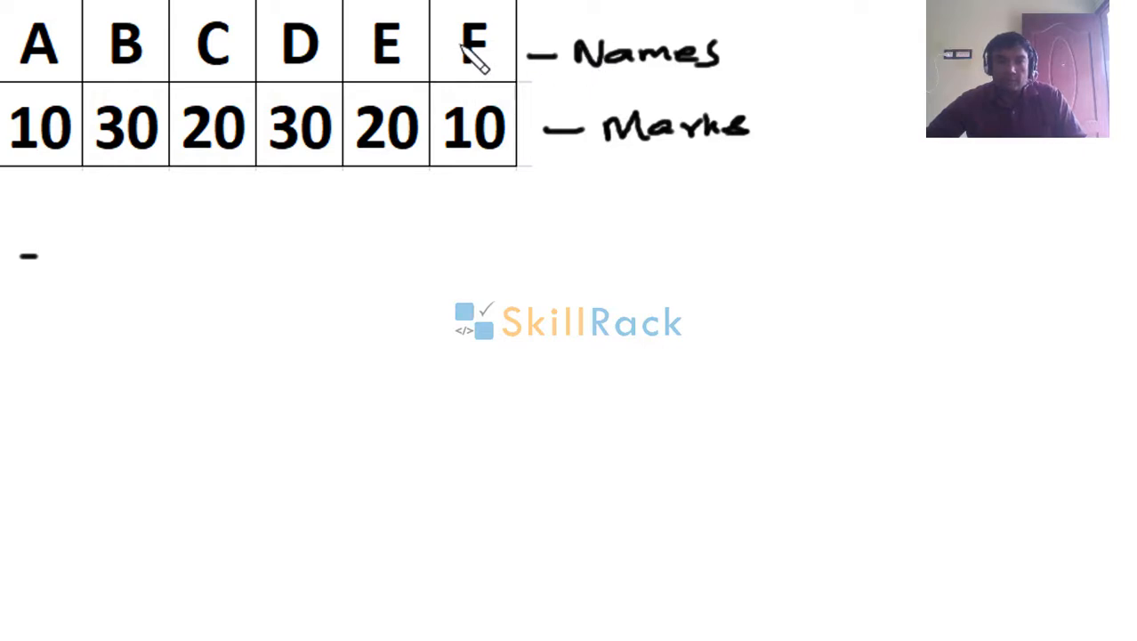
mouse_move(423, 142)
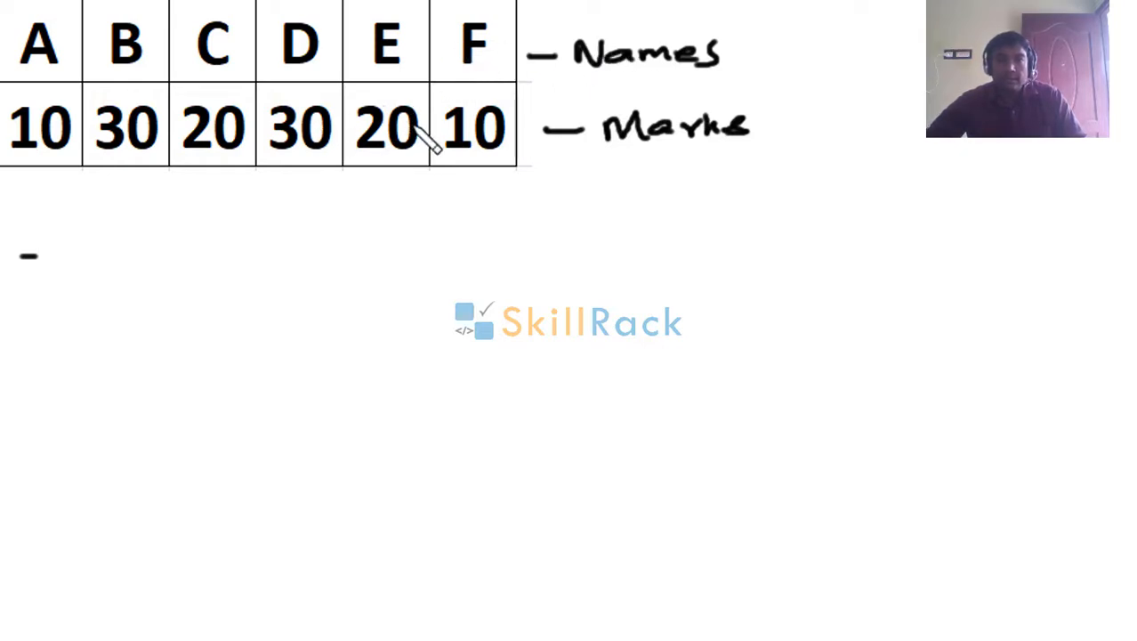
mouse_move(253, 245)
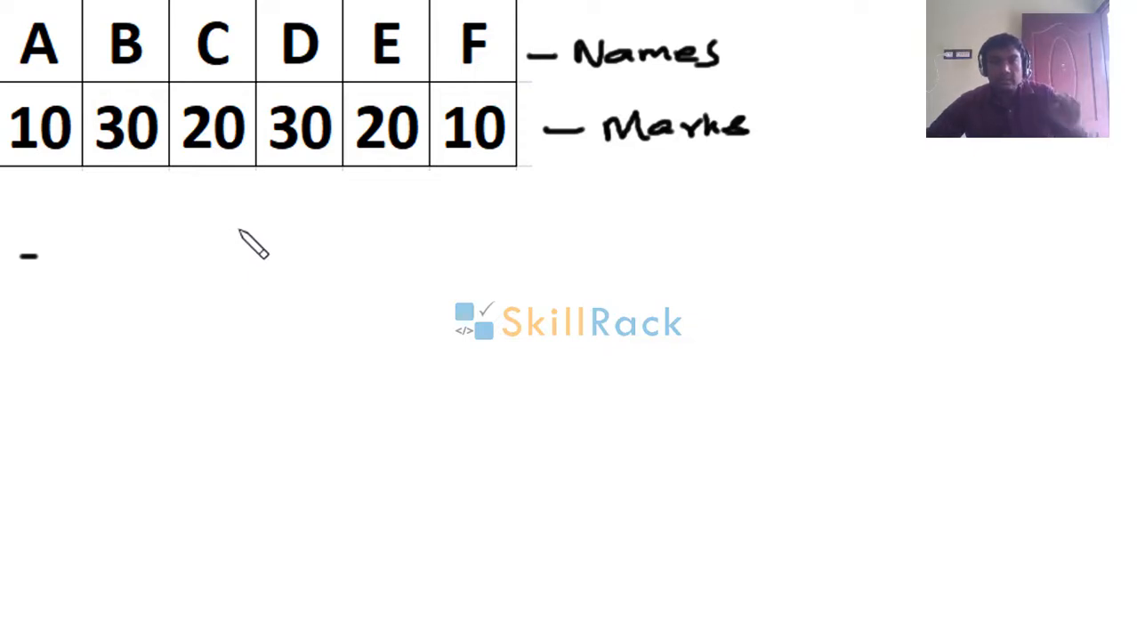
mouse_move(131, 300)
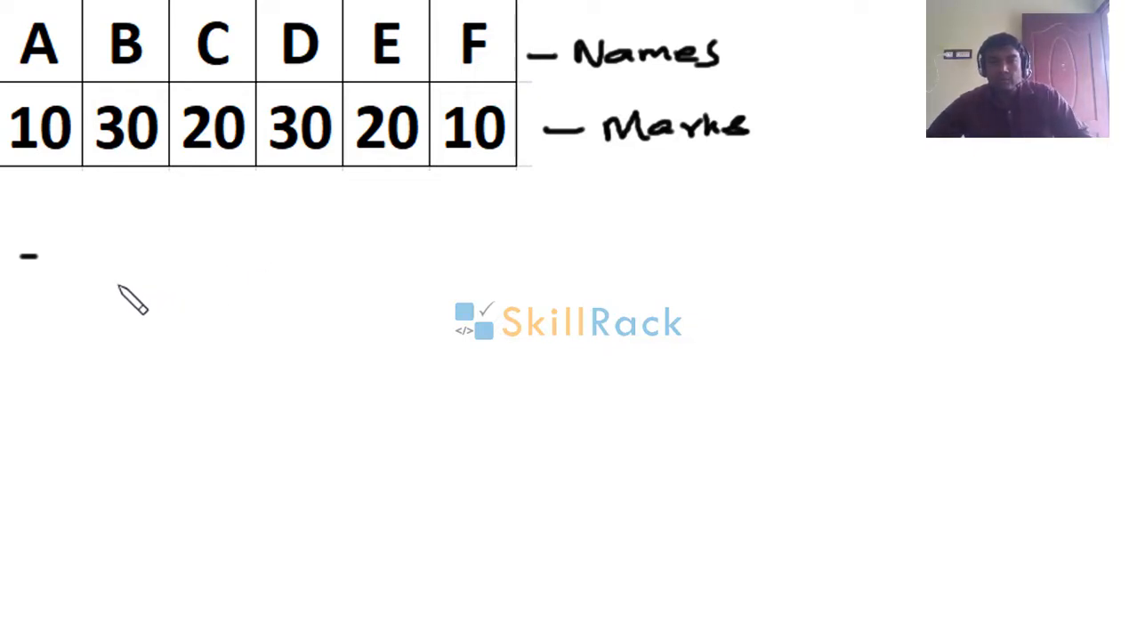
mouse_move(289, 200)
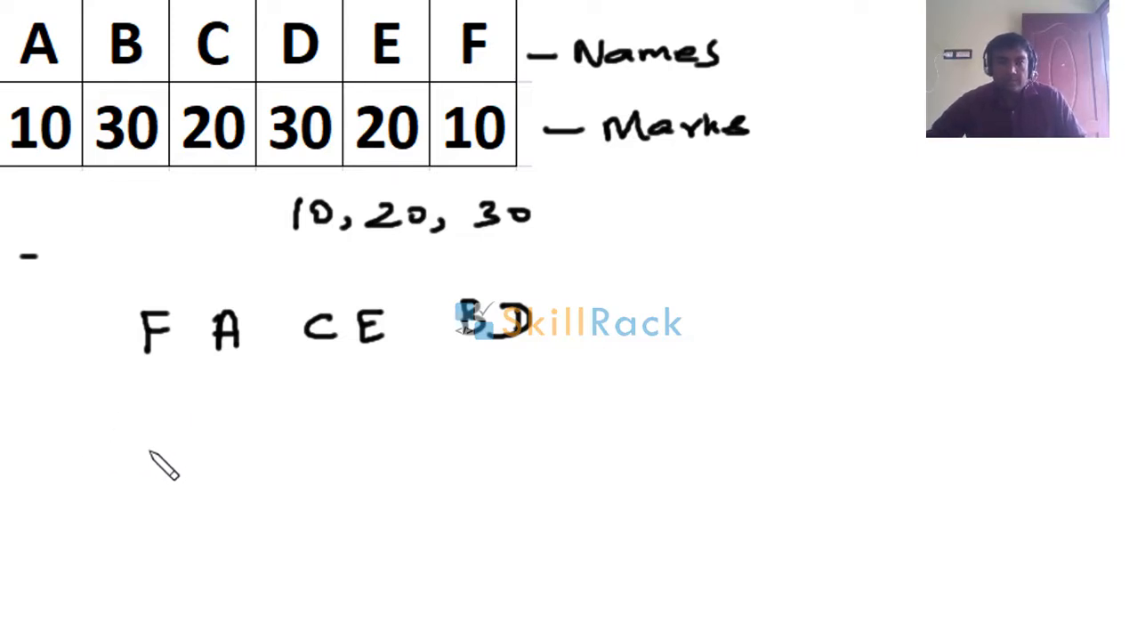
Write the second order's start 'A F C' and draw an arrow after the first order.
text(A)
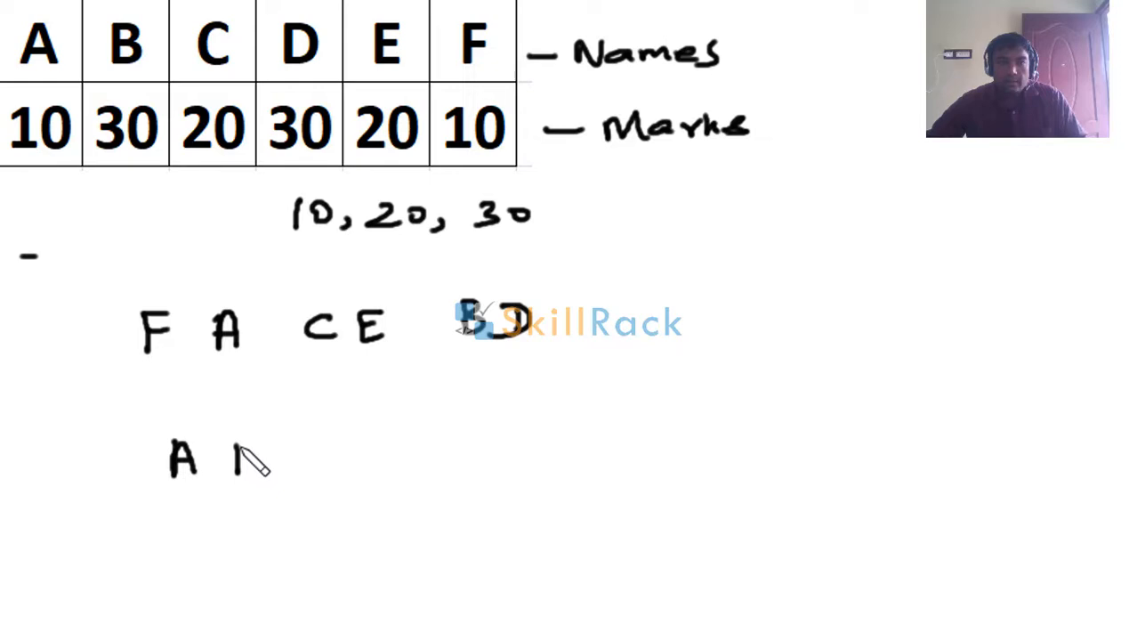
text(F C E BD)
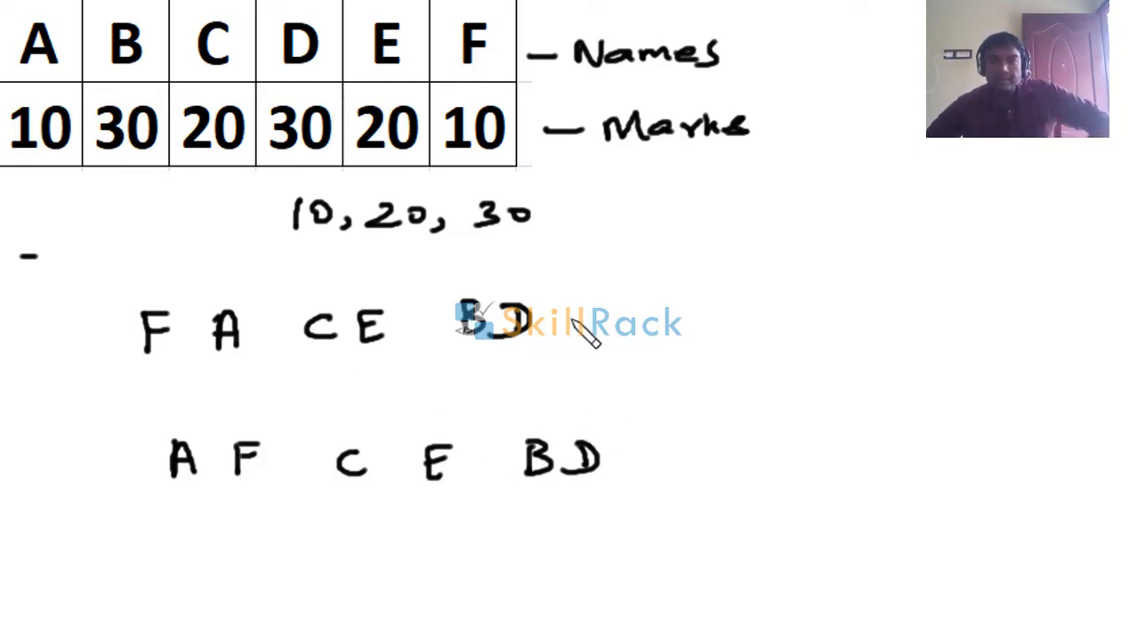
drag(551, 321, 729, 321)
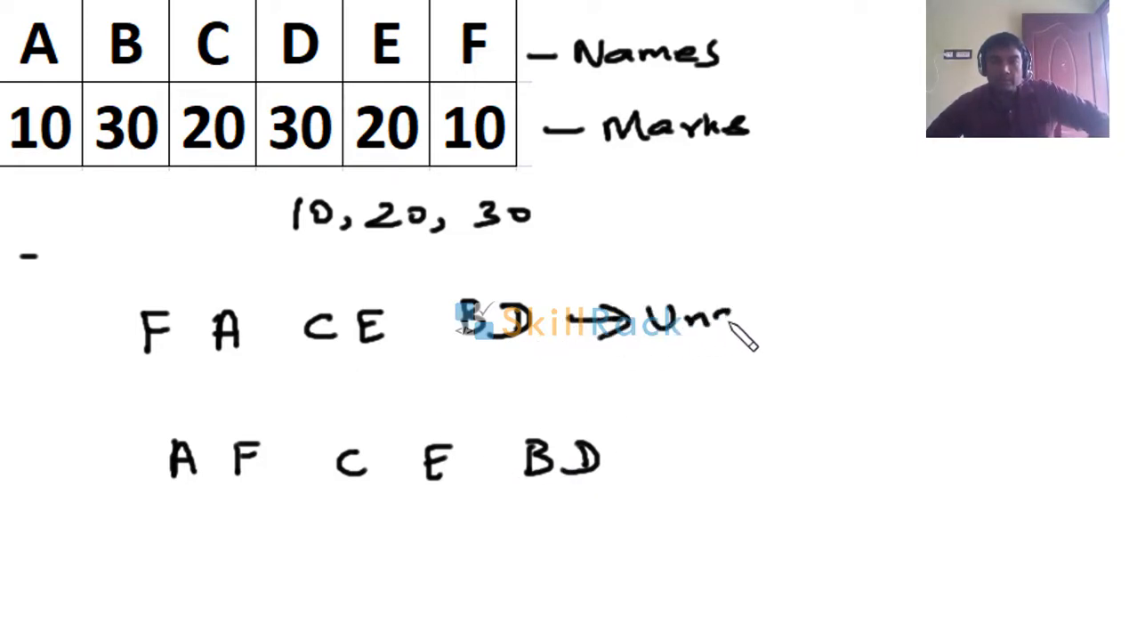